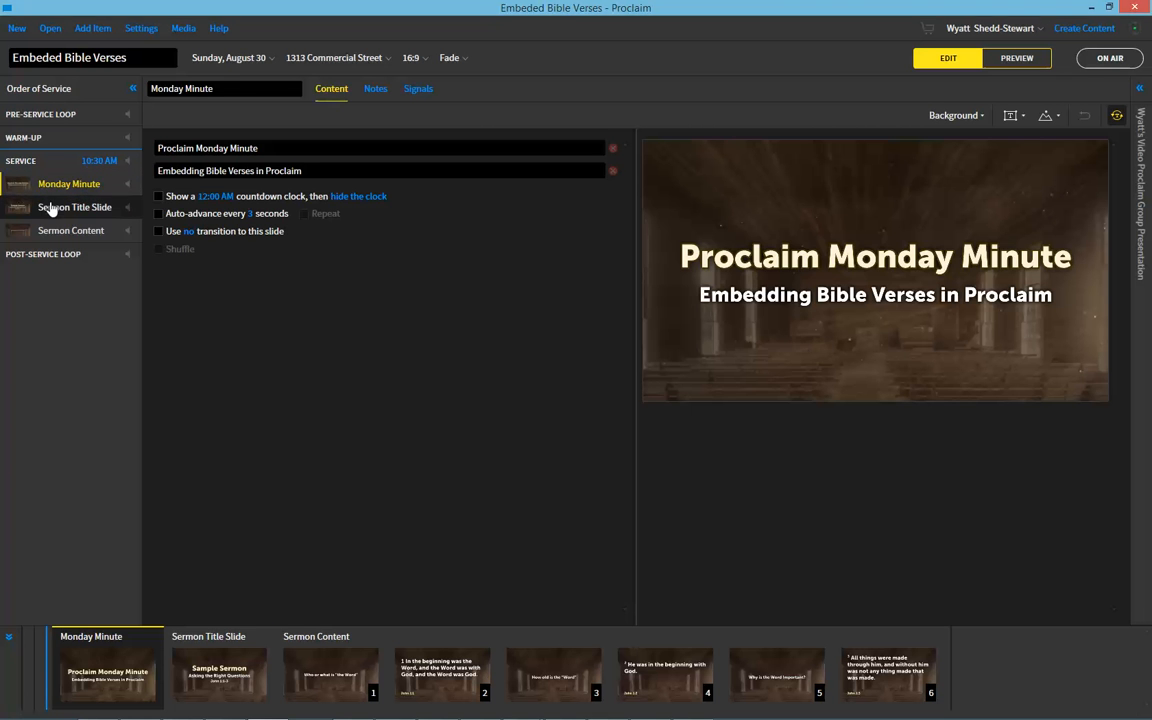
Browse the Sermon Title Slide and Sermon Content items, ending on Sermon Content's questions and John 1 references
left_click(70, 230)
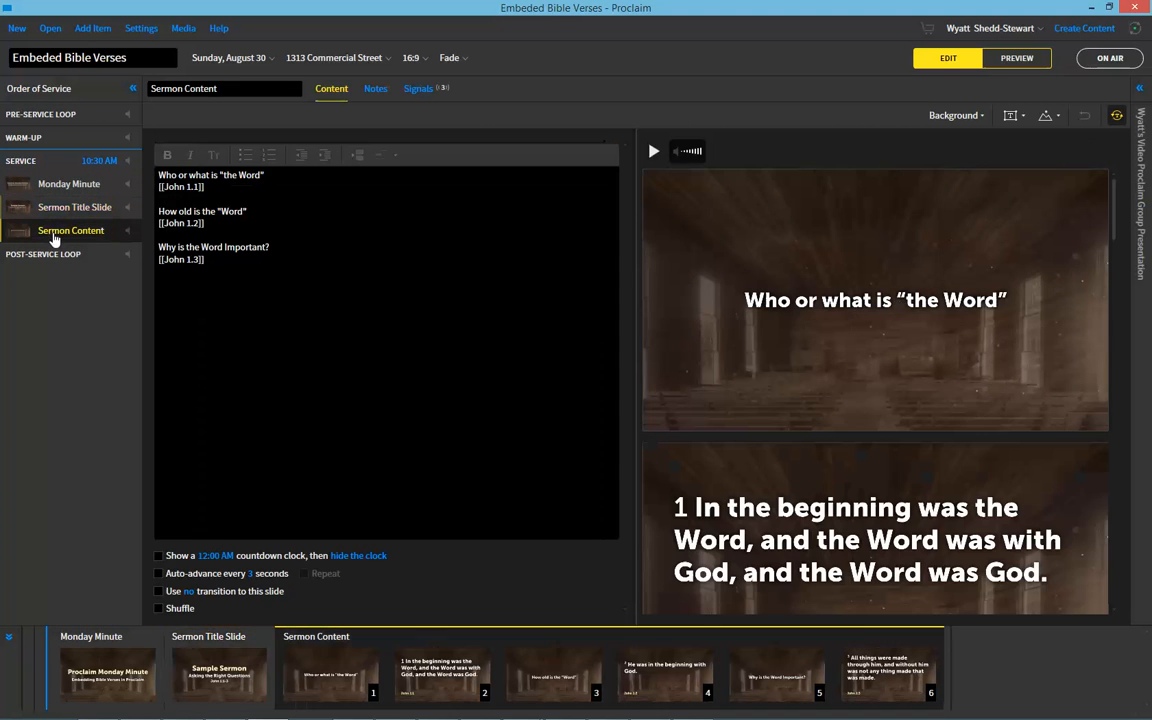
left_click(74, 206)
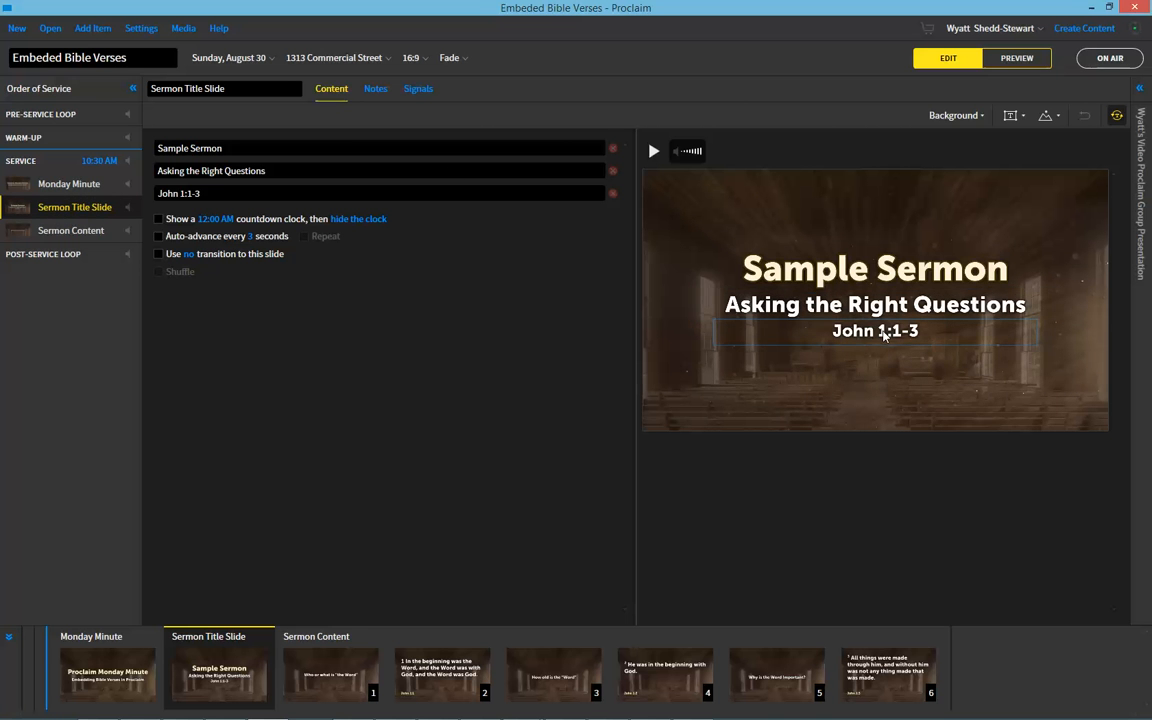
left_click(70, 230)
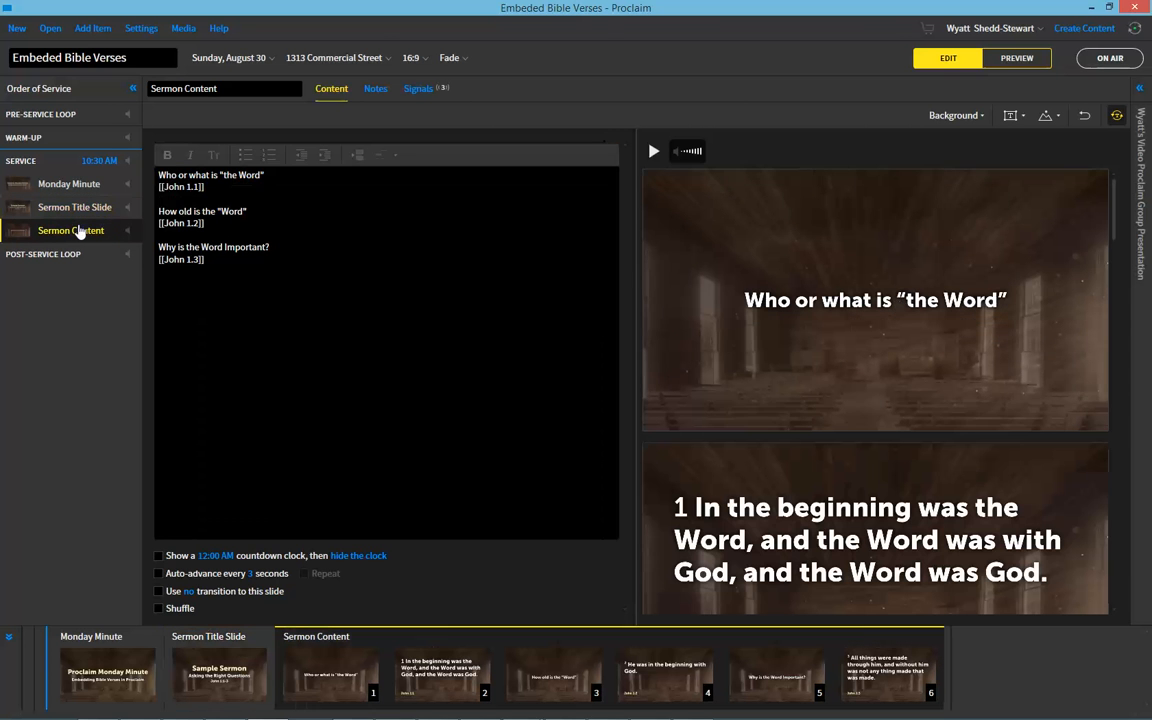
left_click(200, 186)
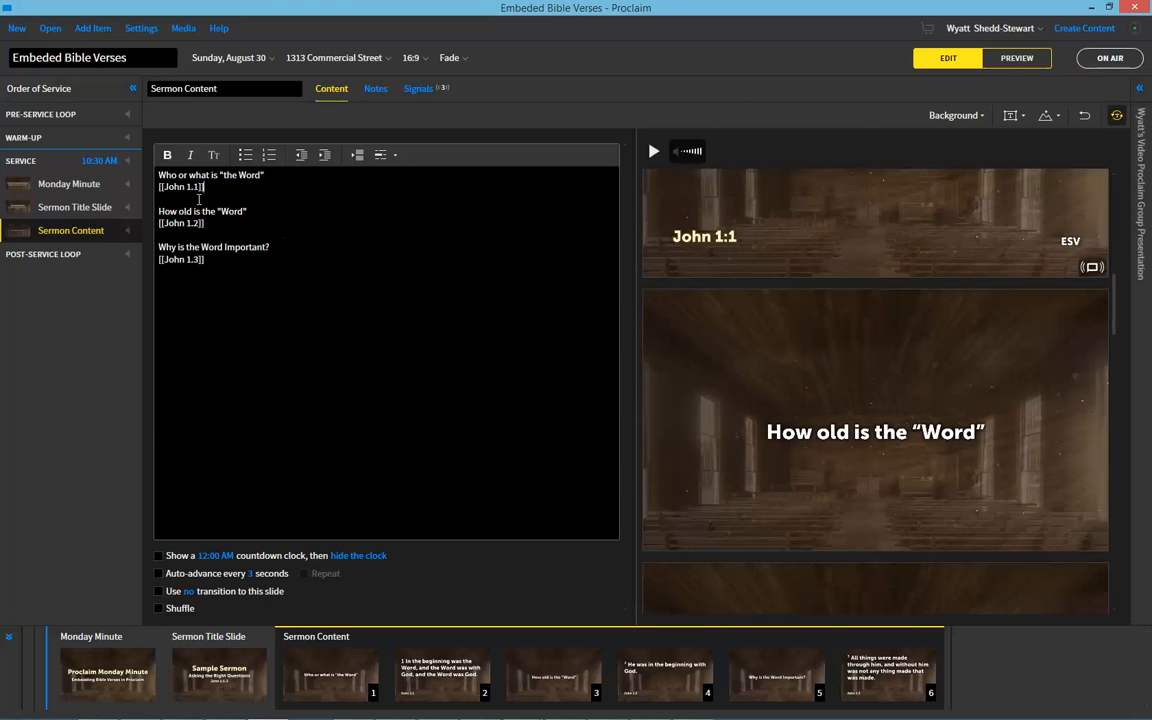
Retype the third [[John 1:1]] reference with double brackets, then return to the Monday Minute item
double_click(180, 260)
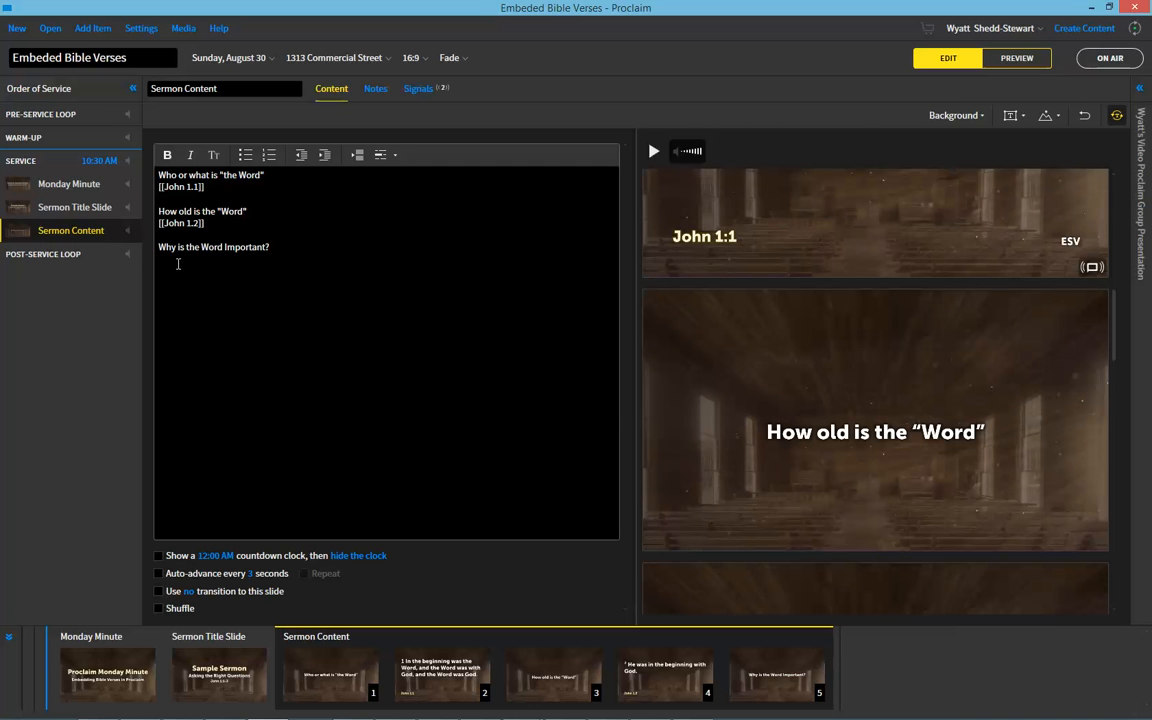
type("[[John 1.3")
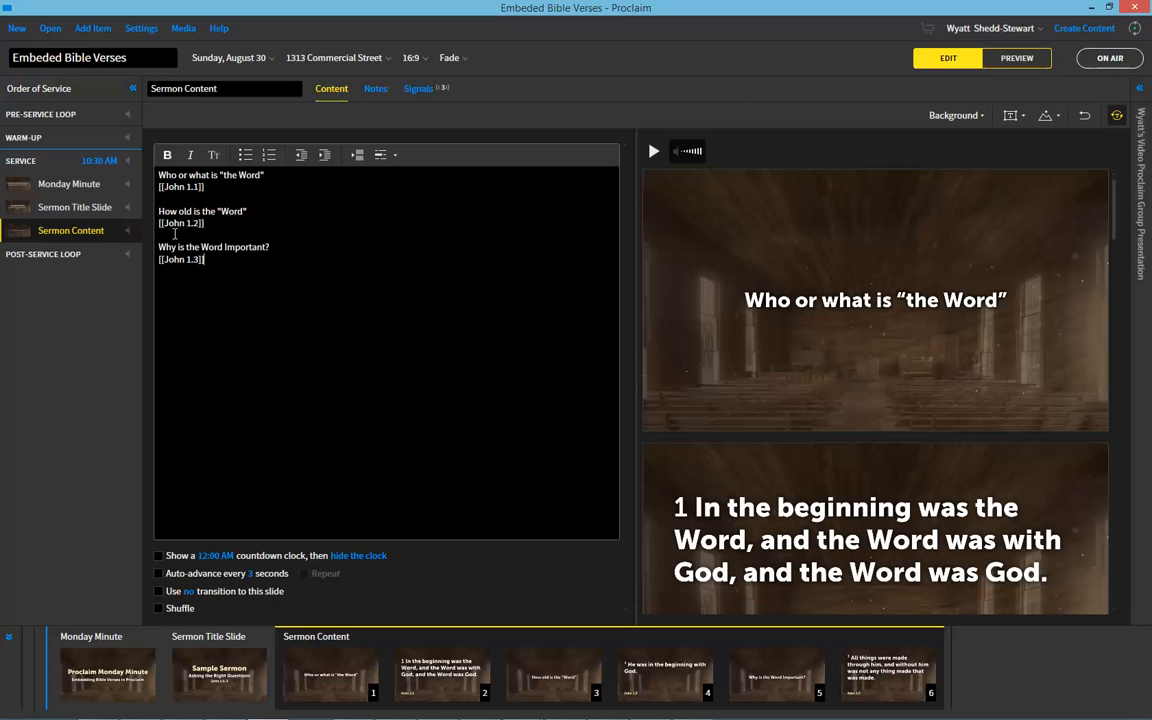
mouse_move(74, 206)
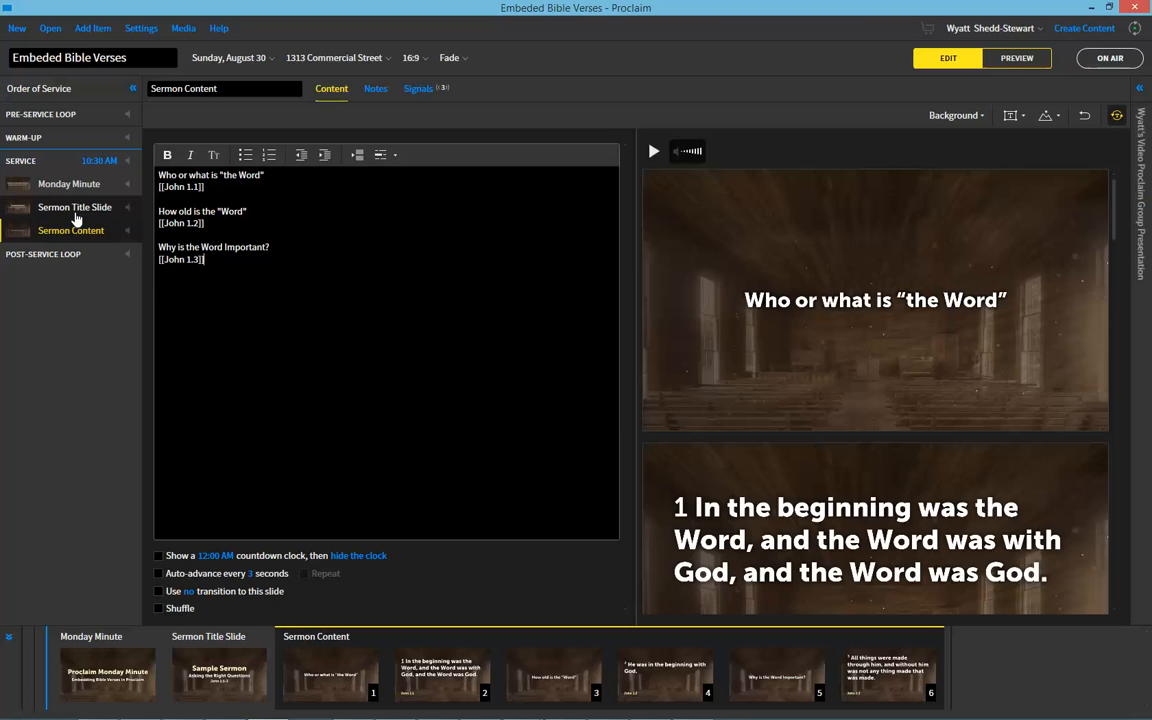
left_click(68, 184)
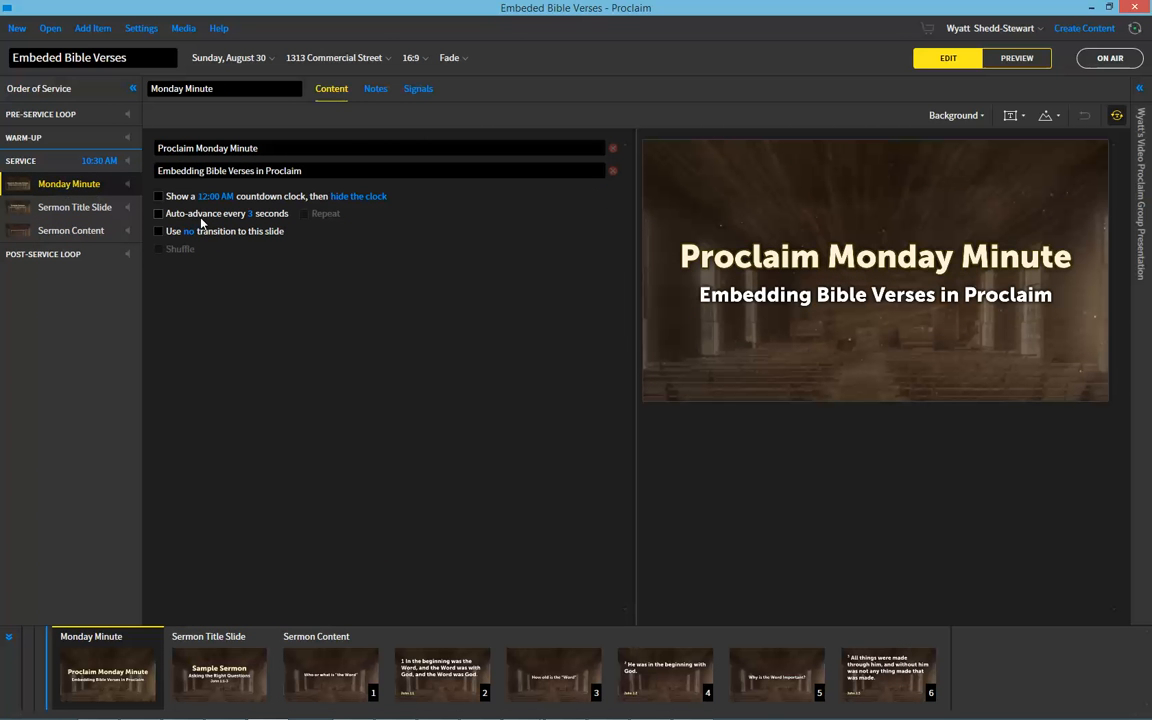